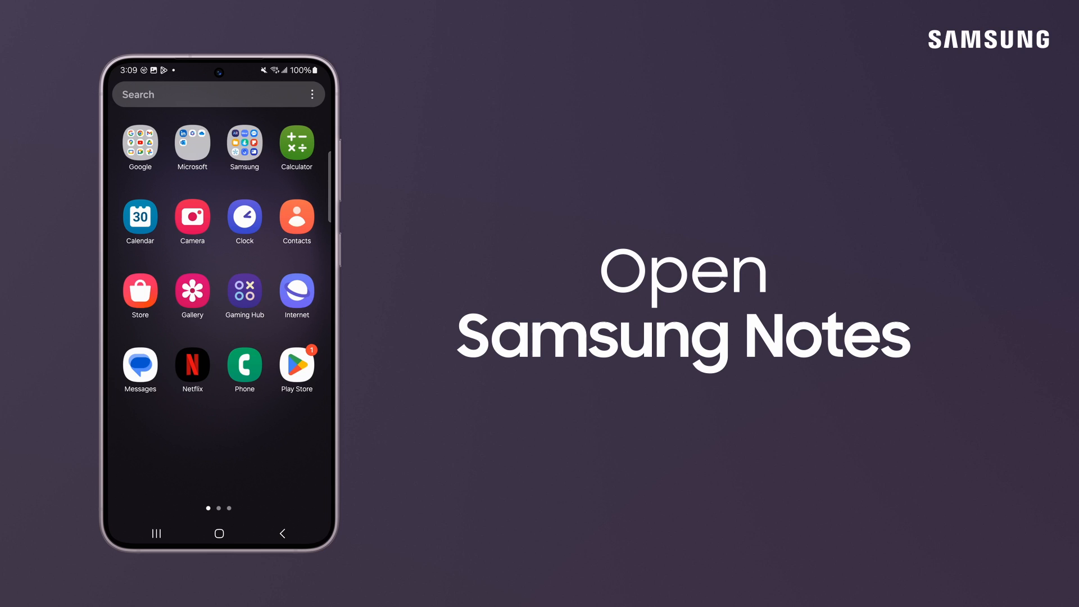
- Launch Samsung Notes from the Samsung app folder
left_click(245, 143)
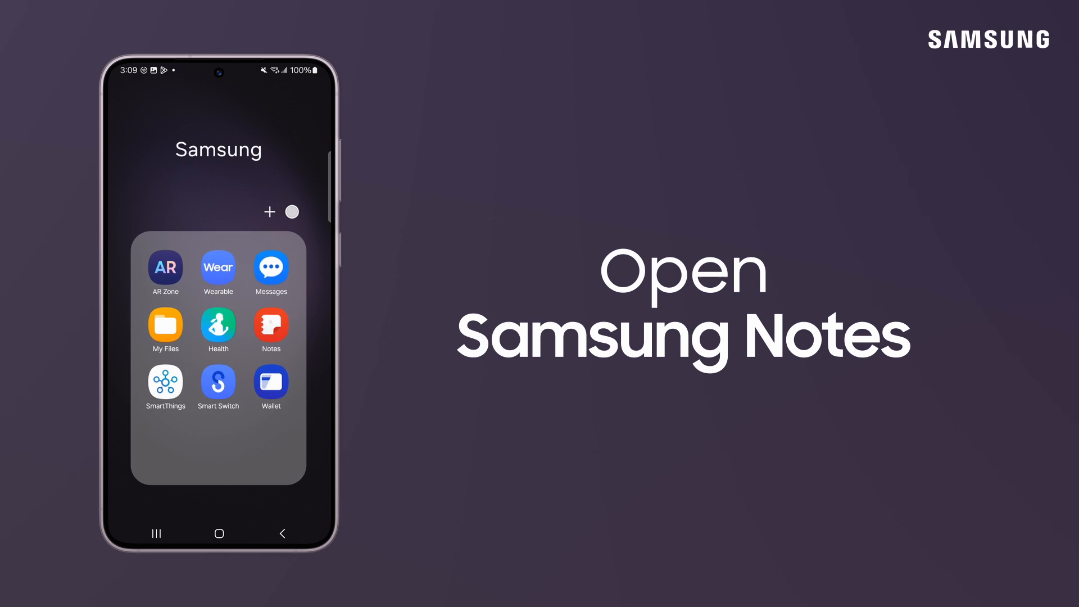
left_click(271, 326)
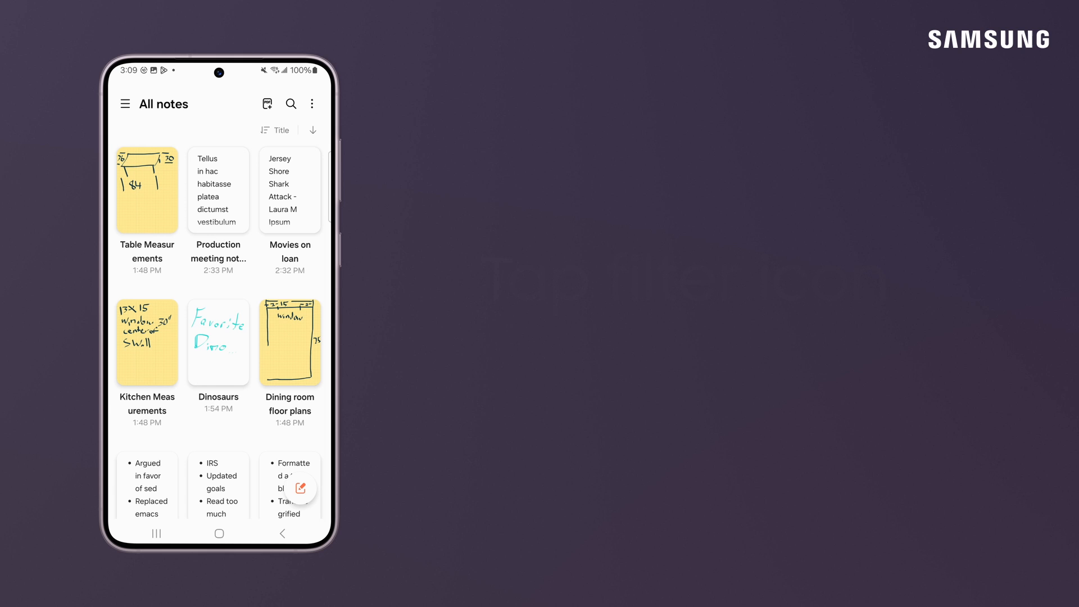
- Sort all notes by date modified in ascending order, oldest first
left_click(277, 130)
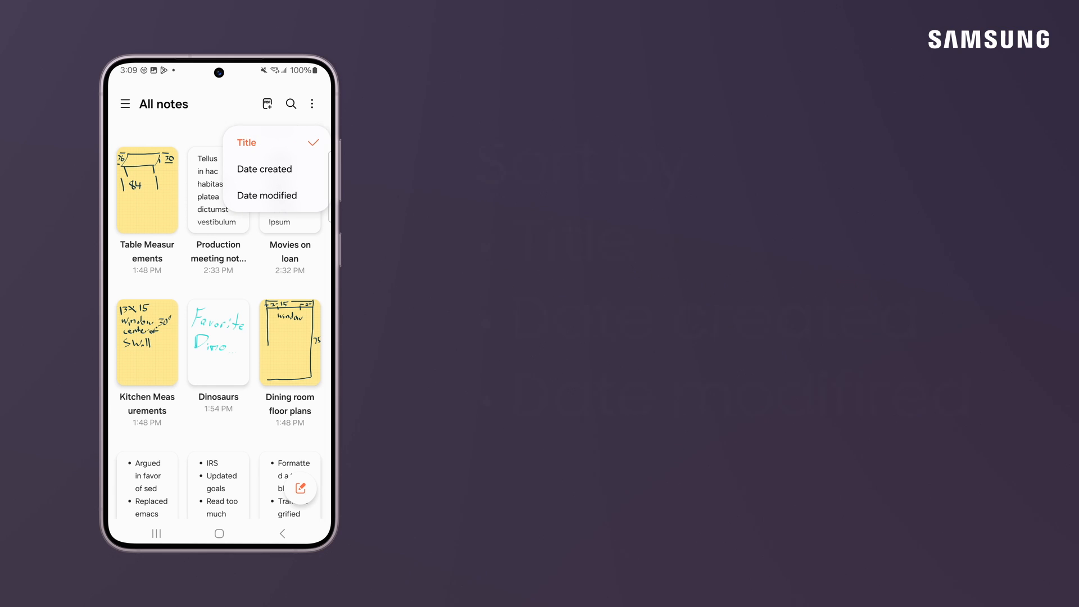
left_click(275, 195)
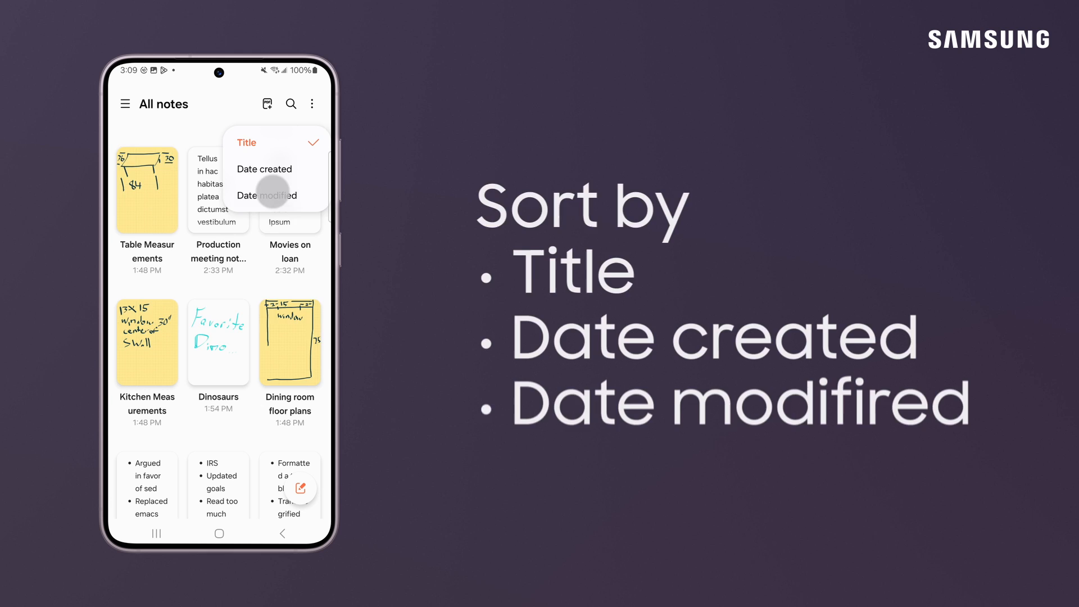
left_click(267, 195)
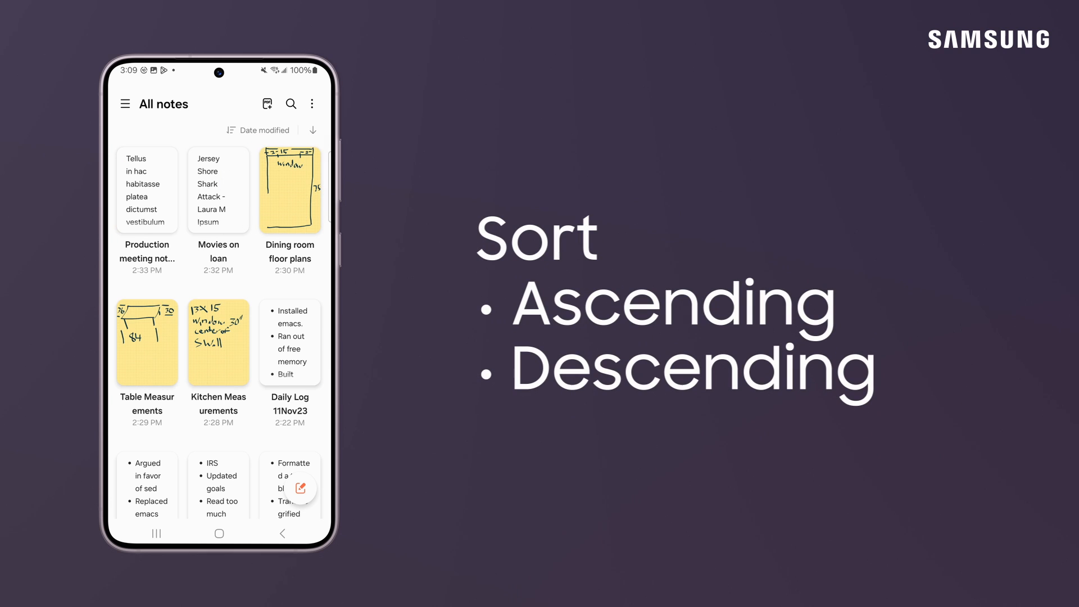
left_click(313, 129)
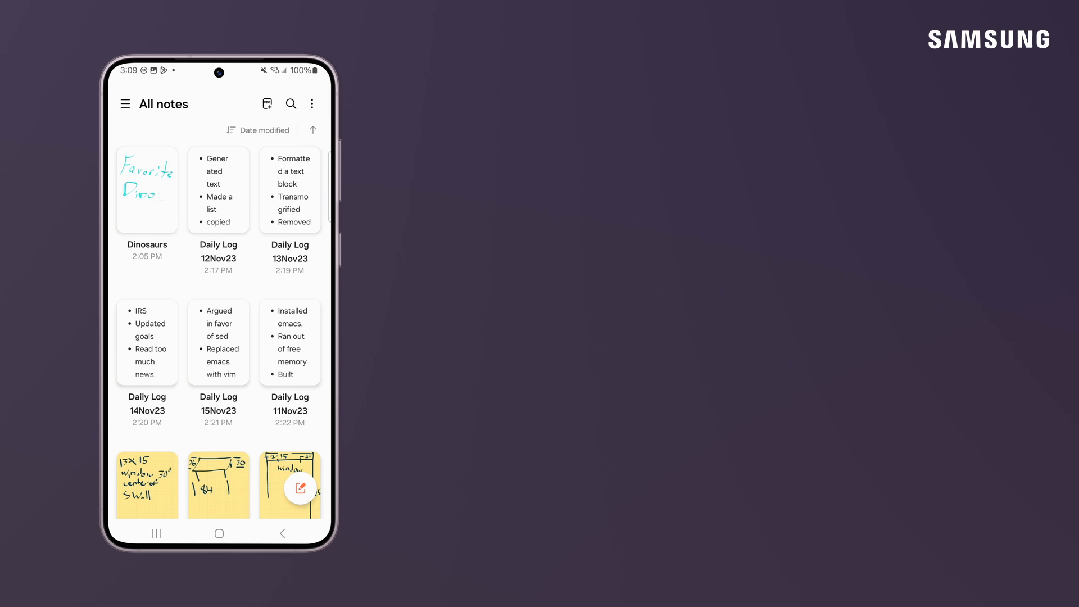
left_click(312, 103)
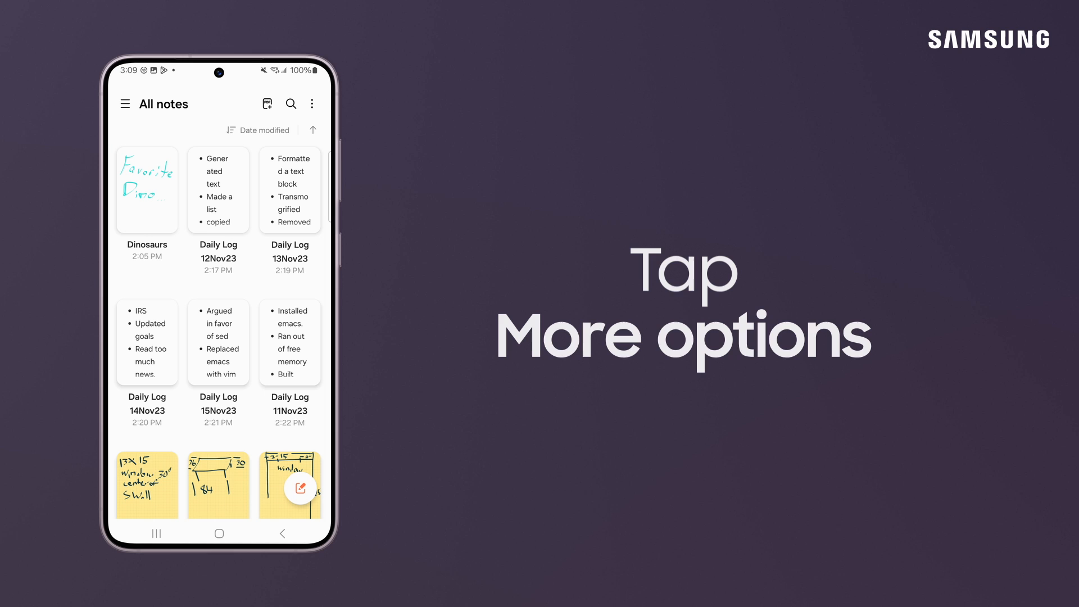
- Switch the notes layout to a small grid
left_click(311, 103)
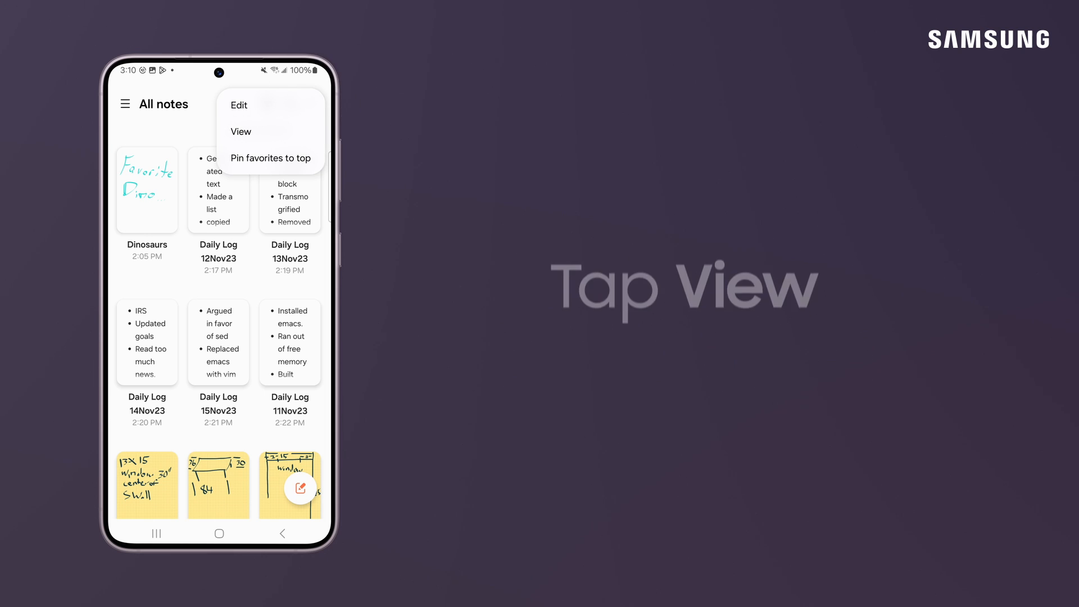
left_click(241, 131)
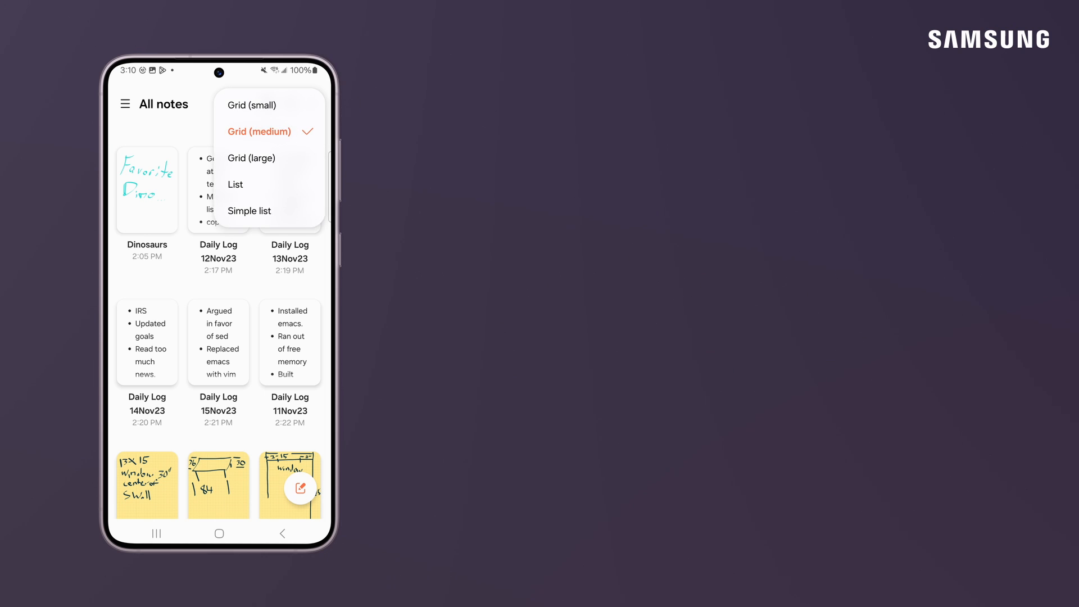
left_click(259, 131)
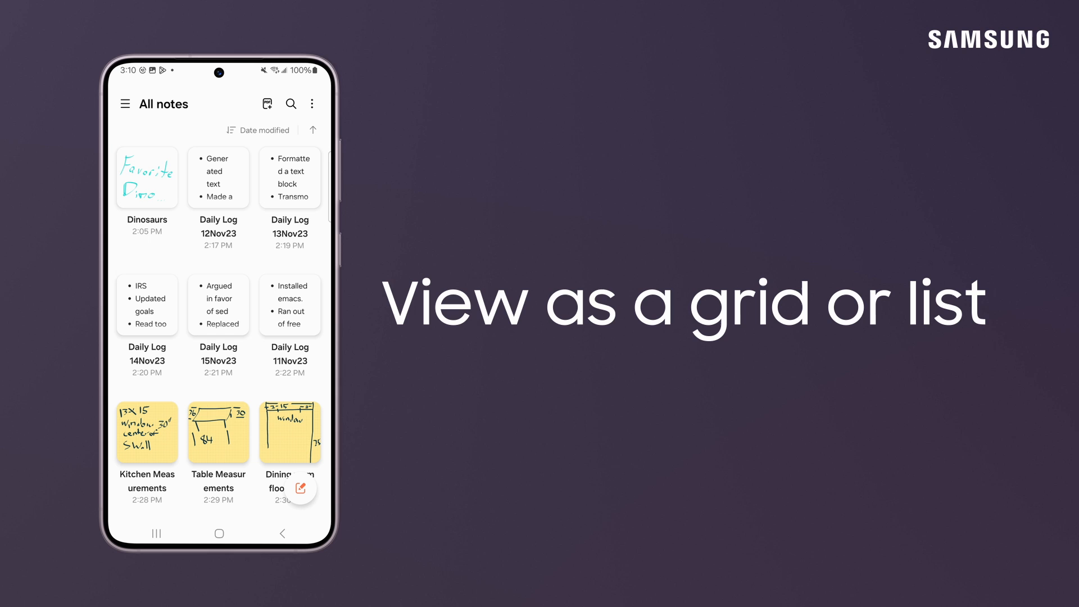
- Change the notes layout from small grid to list view
left_click(312, 104)
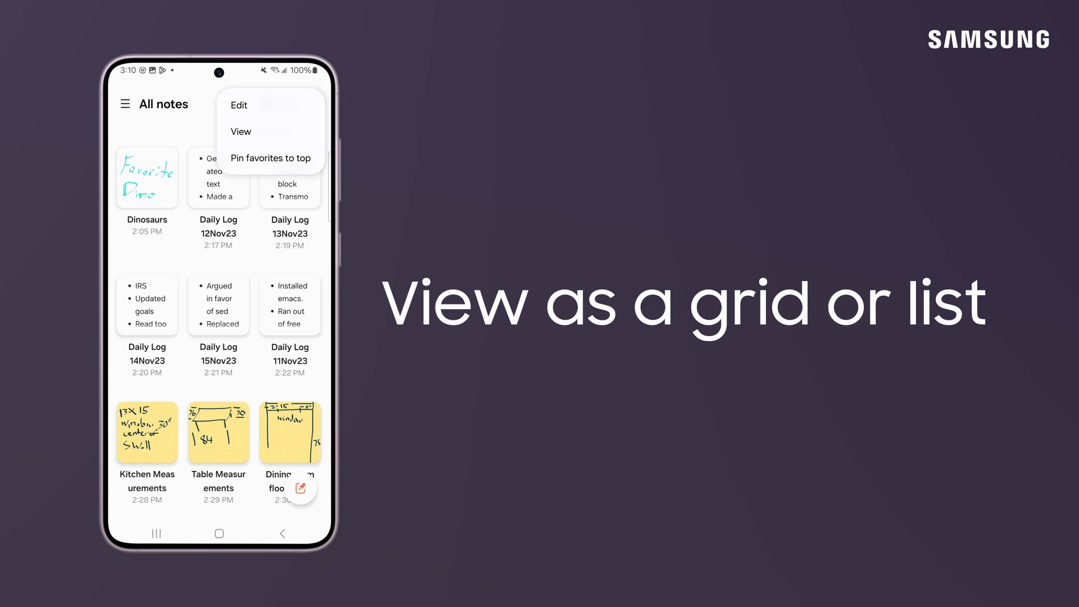
left_click(241, 131)
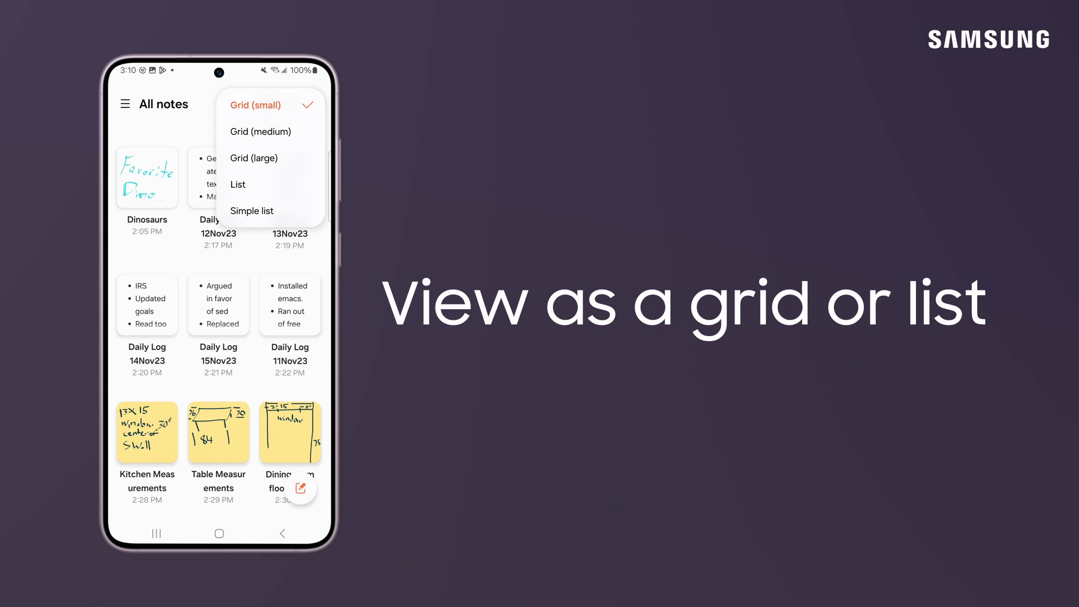
left_click(237, 184)
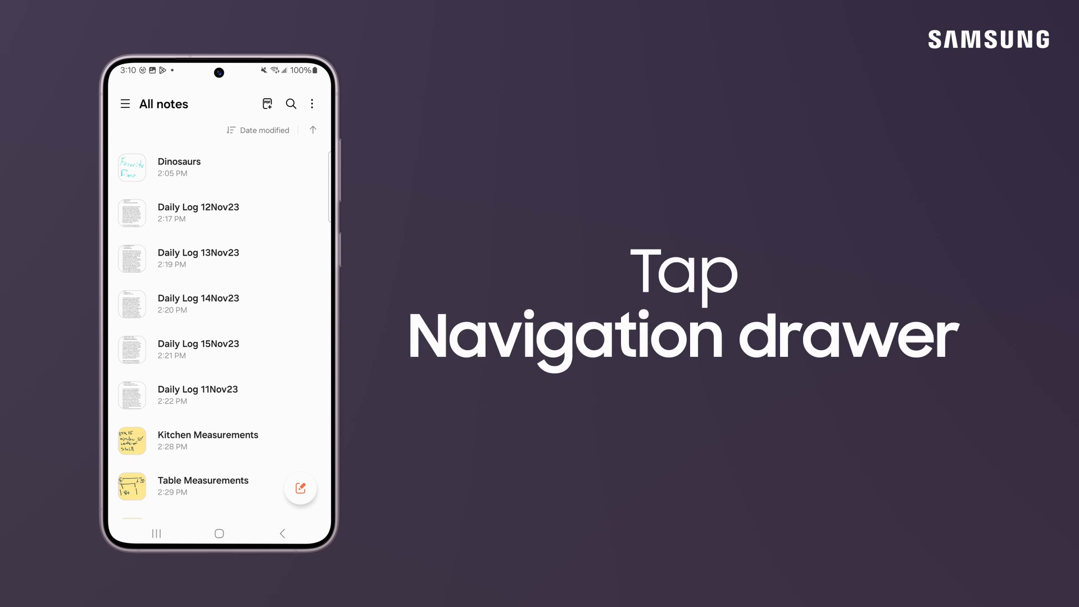
- Open the Folders page and start the Create folder dialog
left_click(125, 104)
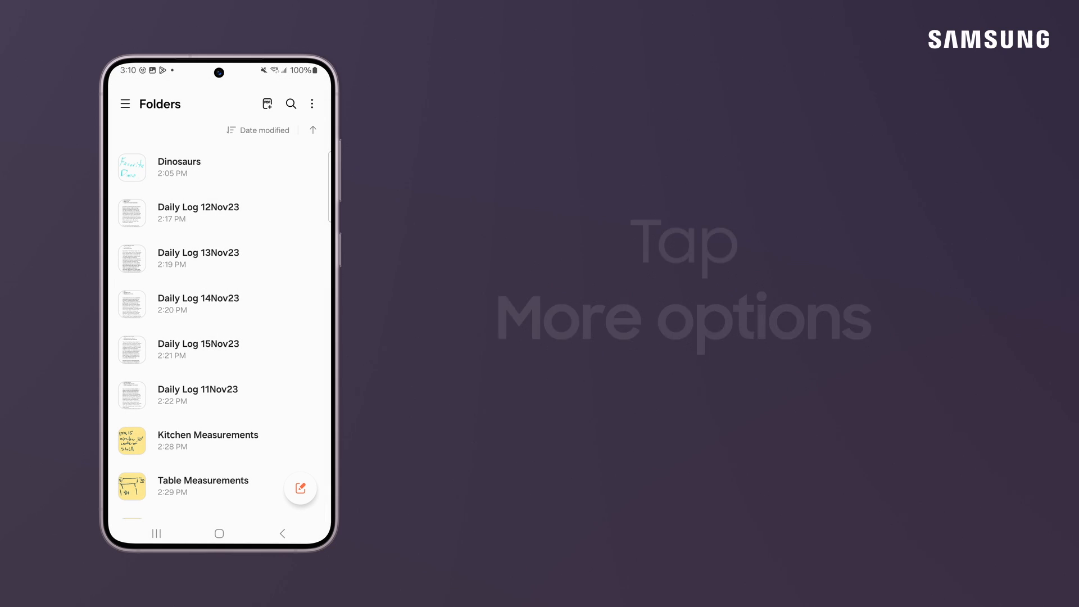
left_click(311, 104)
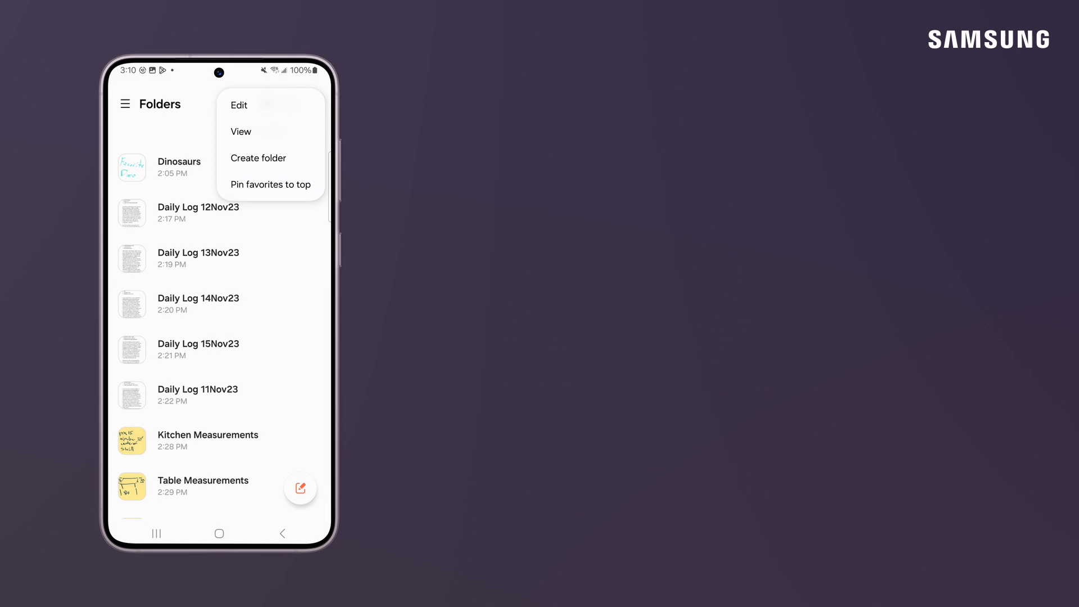
left_click(258, 158)
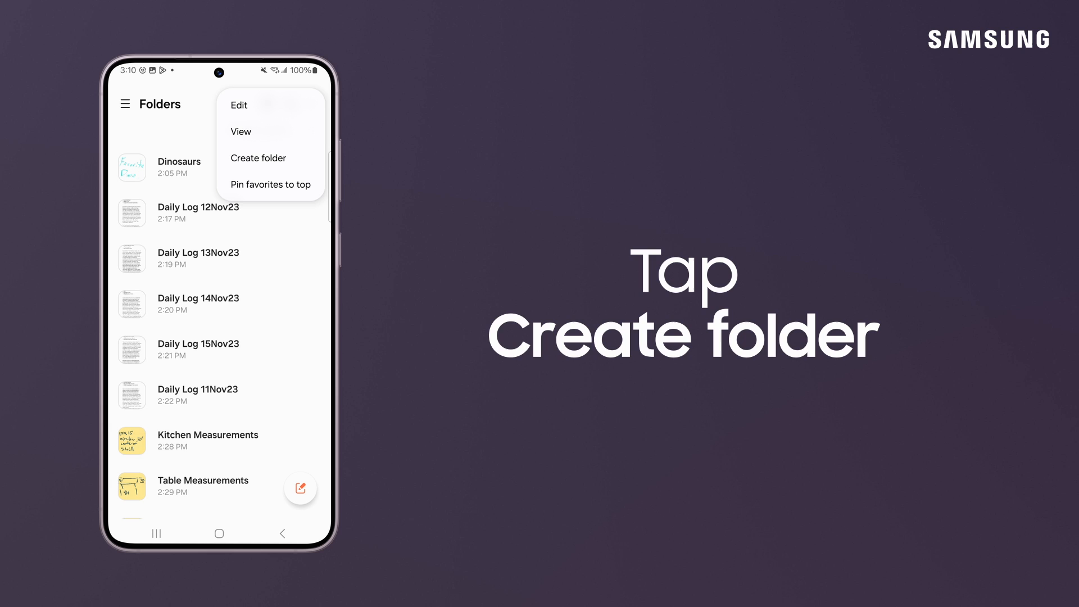
left_click(258, 158)
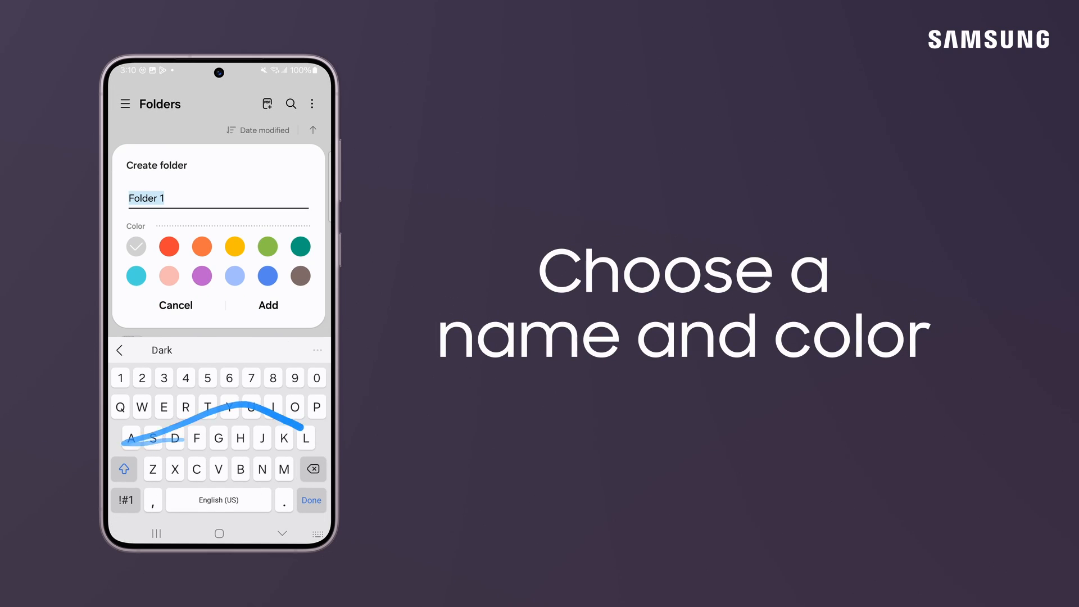
- Add a folder named 'Daily Logs' with the red colour
type("Daily Logs")
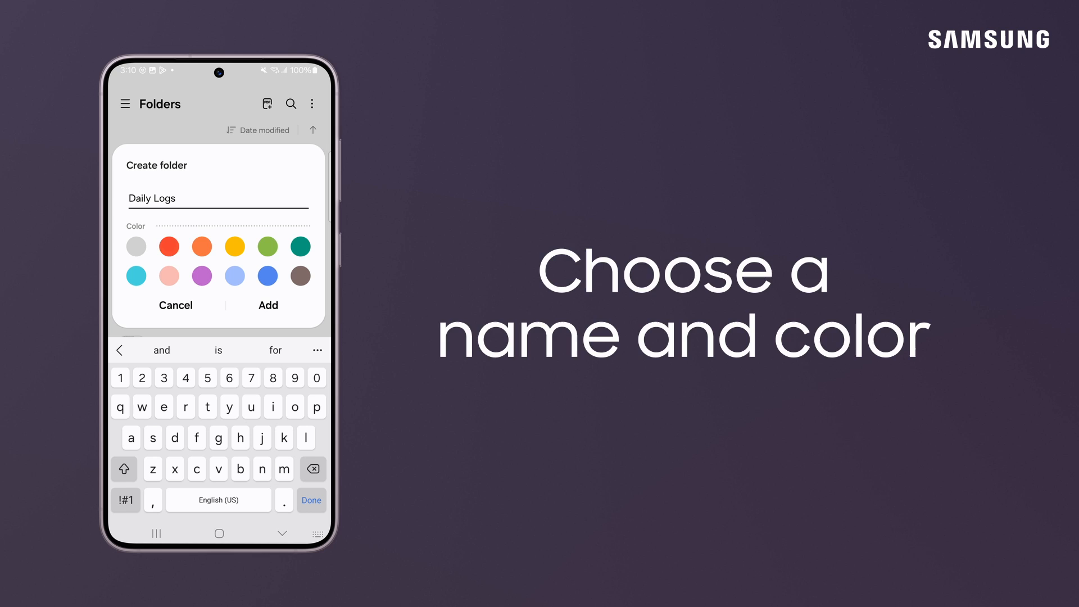
left_click(169, 246)
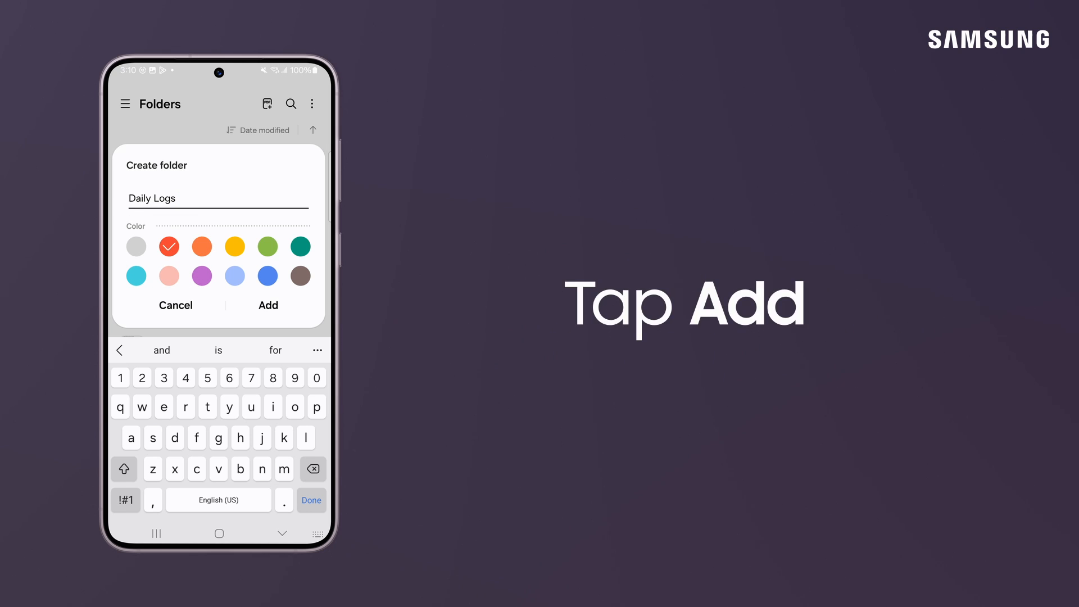
left_click(268, 306)
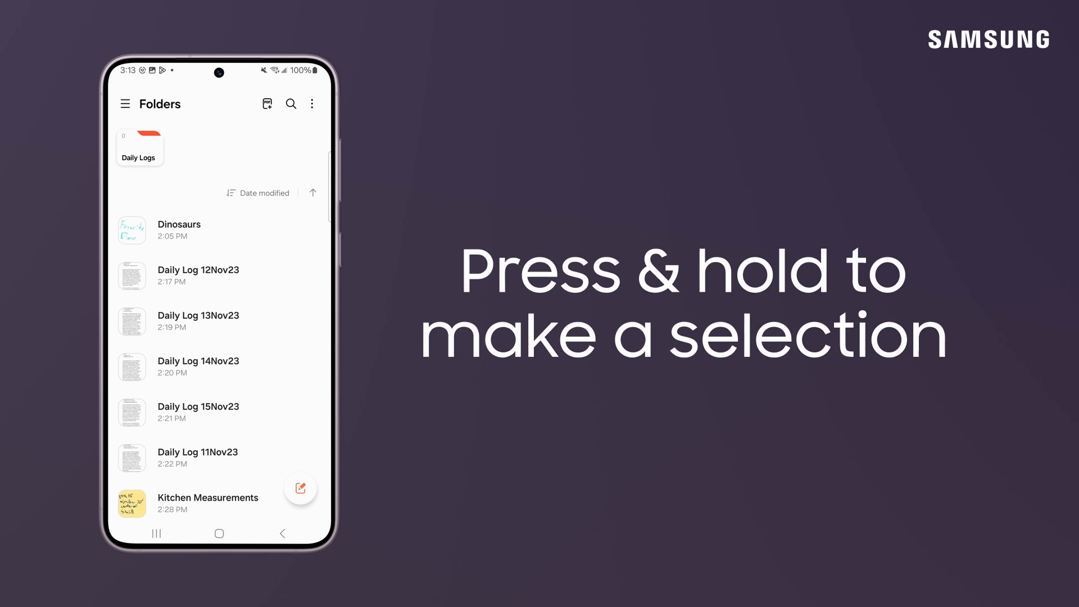
- Select Daily Log 12Nov23 through 15Nov23 and move them to Daily Logs
left_click(218, 275)
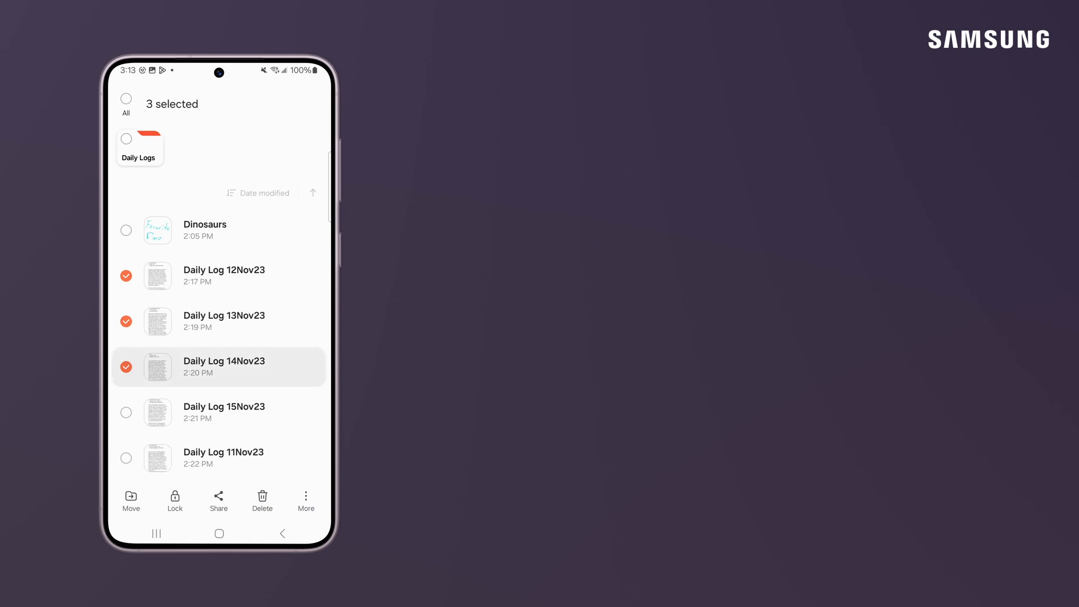
left_click(126, 413)
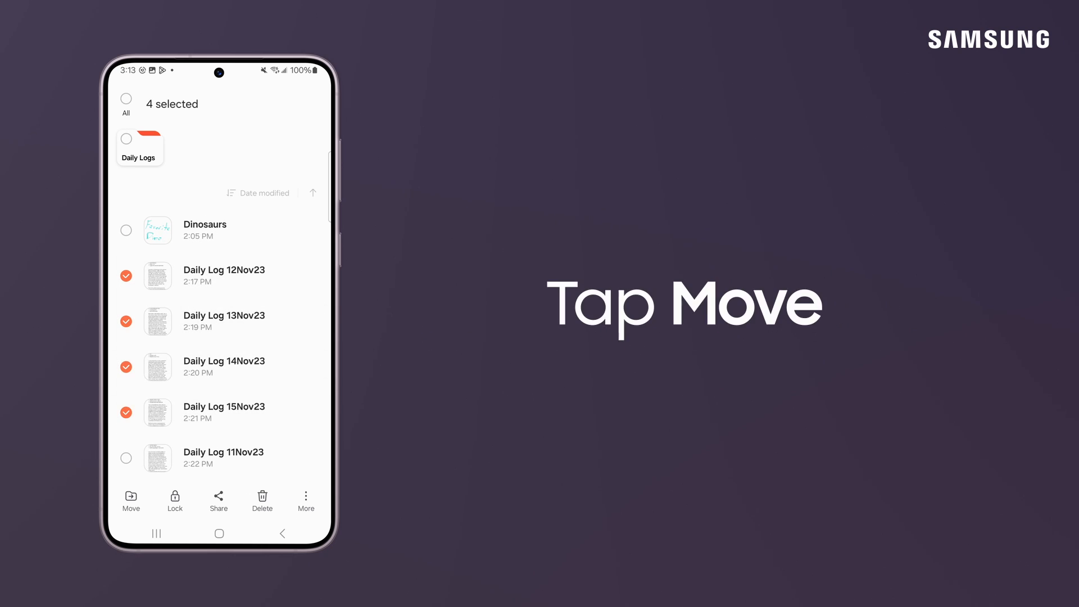
left_click(131, 498)
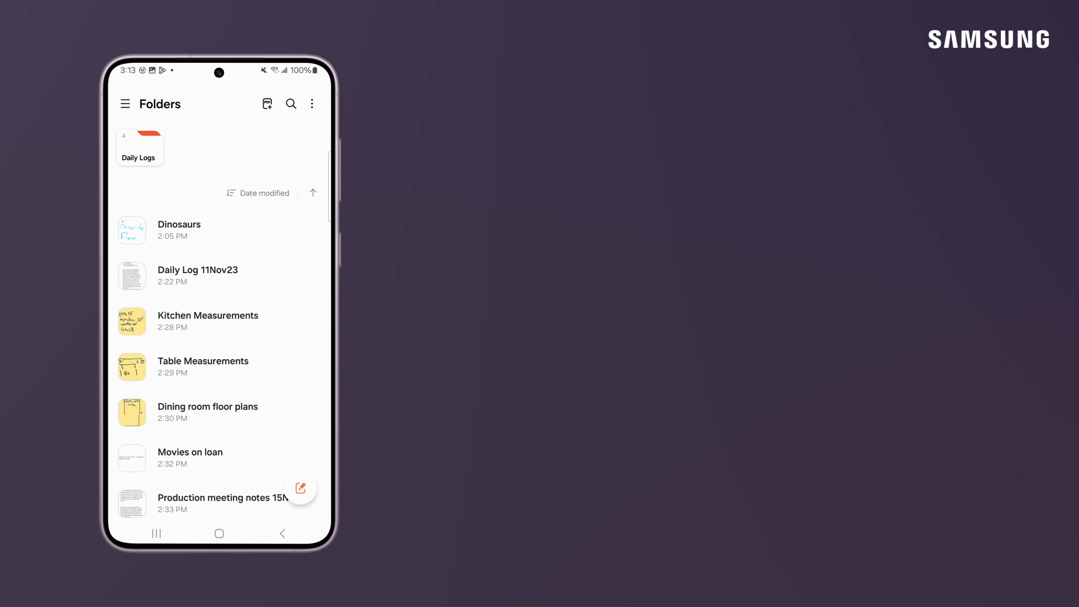
- Drag Daily Log 11Nov23 onto the Daily Logs folder
left_click(231, 276)
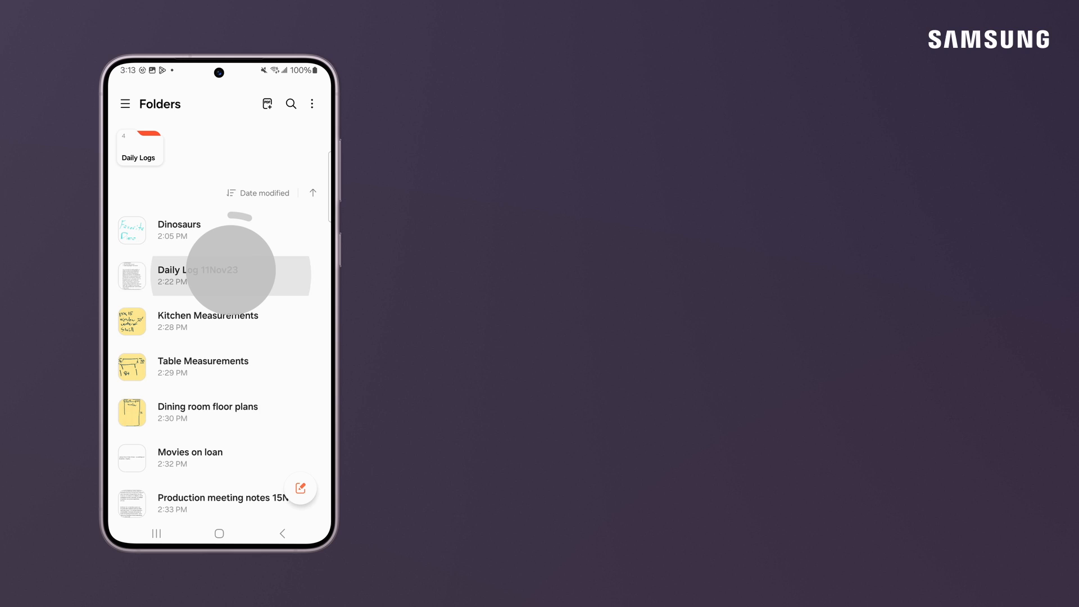
left_click(197, 276)
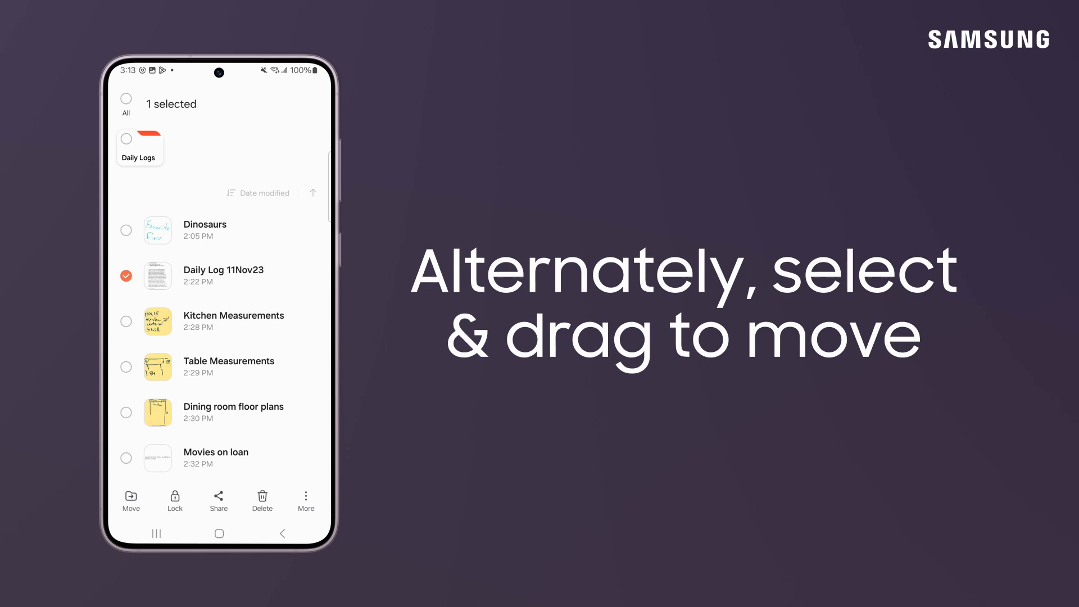
left_click_drag(157, 275, 221, 169)
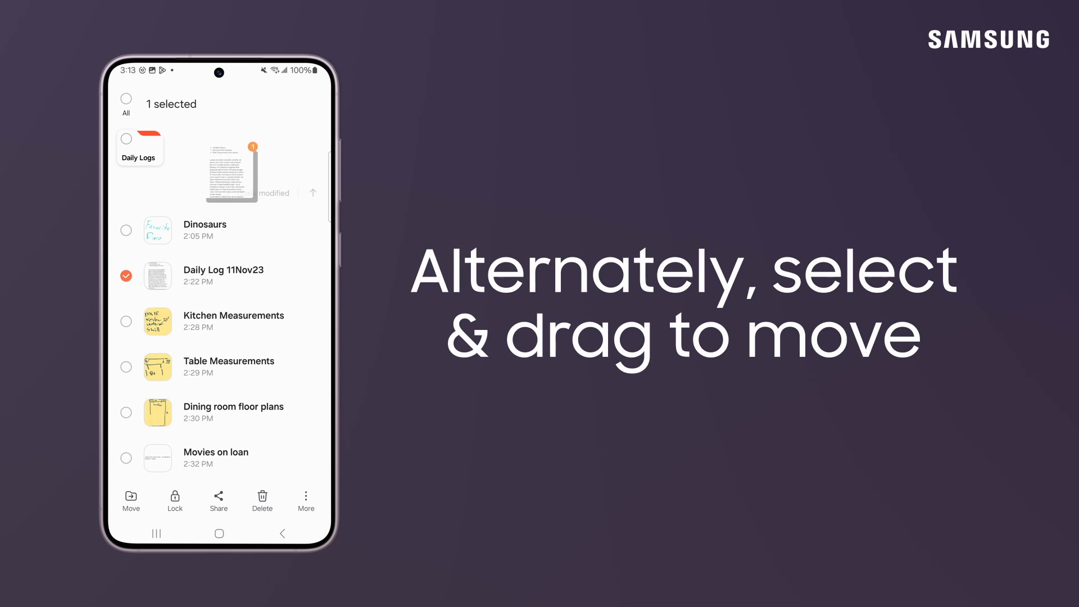